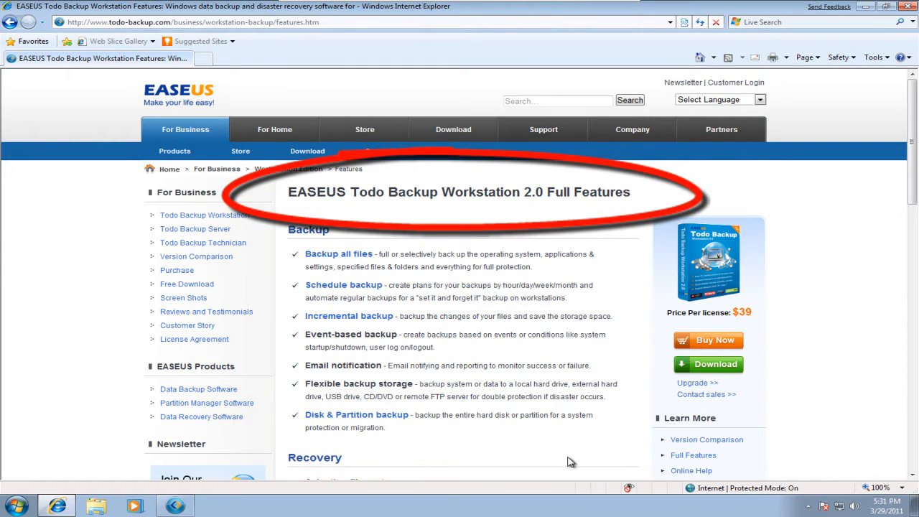
mouse_move(569, 468)
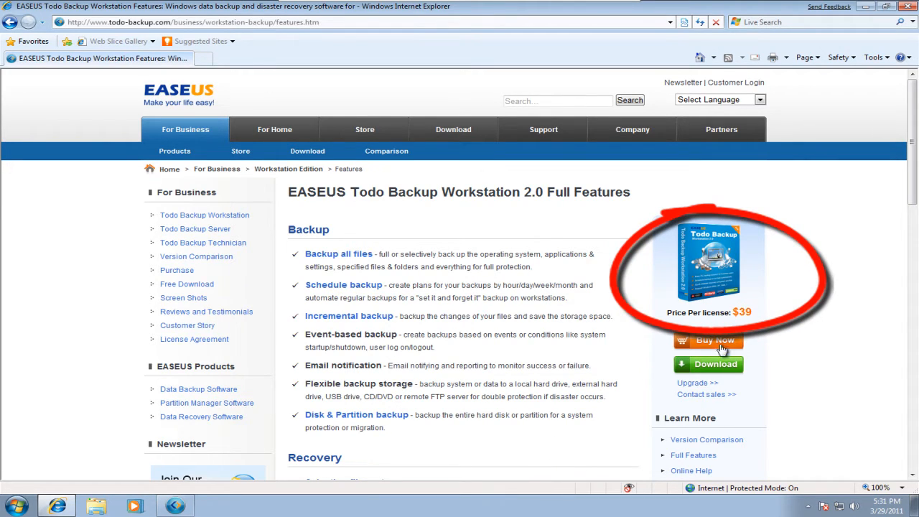
mouse_move(766, 337)
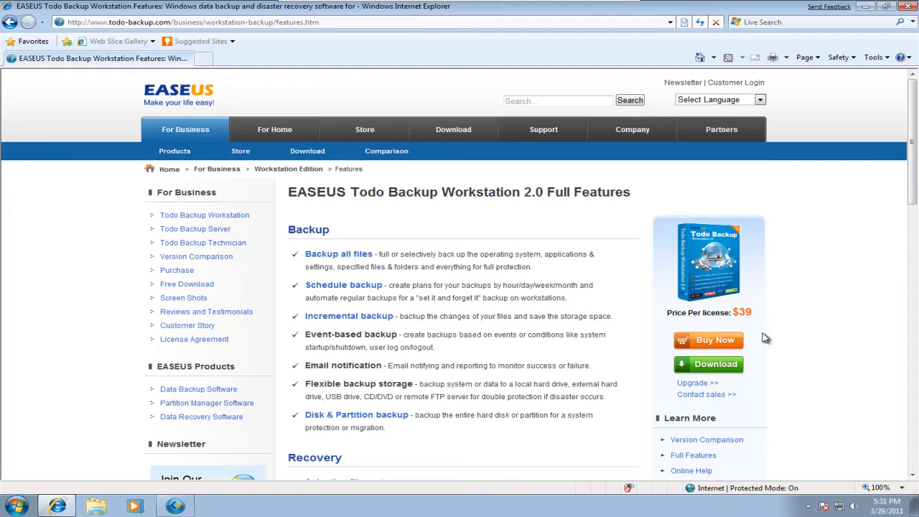
Scroll the EaseUS features page down to the System Snapshot entry under Recovery.
scroll(down, 3)
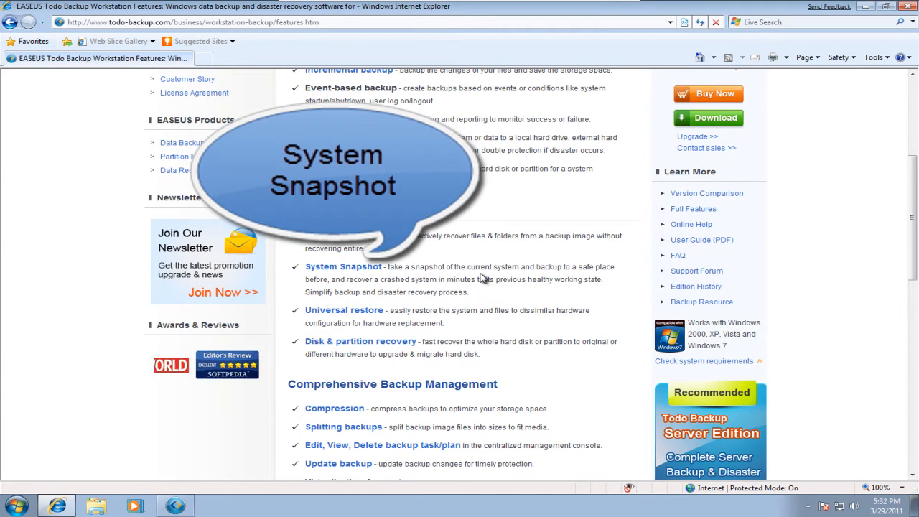
mouse_move(525, 295)
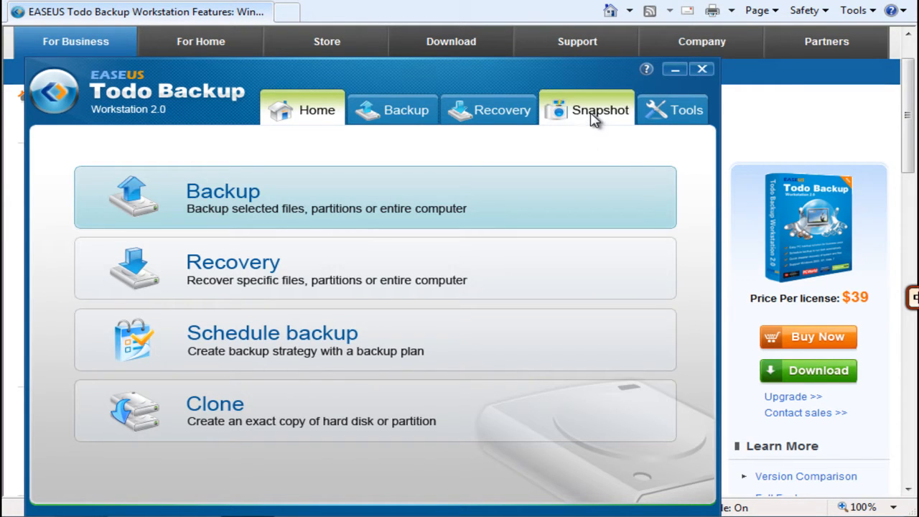
Enable the Snapshot feature, bringing up its space settings with a 1024MB minimum.
click(600, 109)
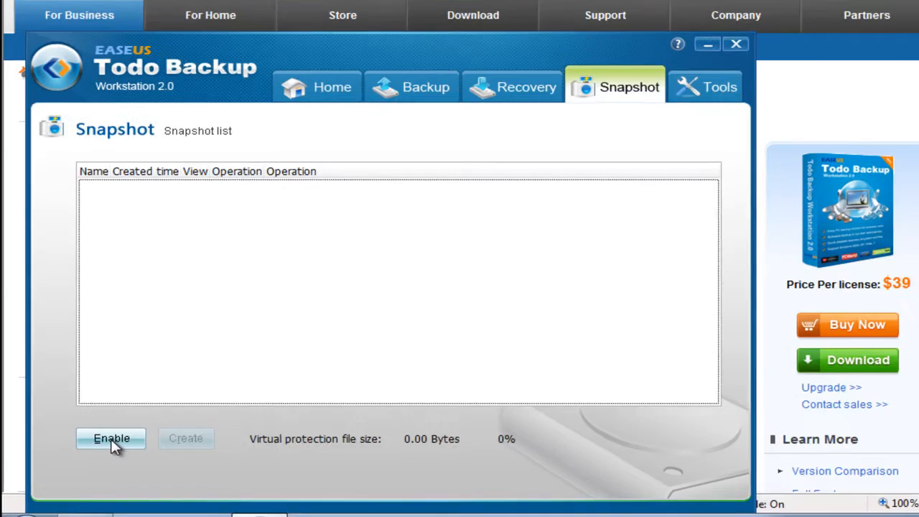
click(112, 438)
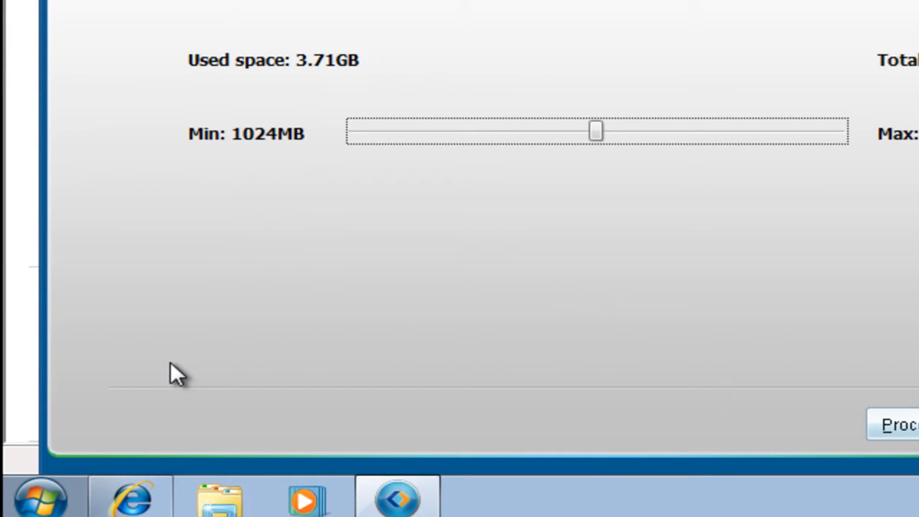
mouse_move(588, 208)
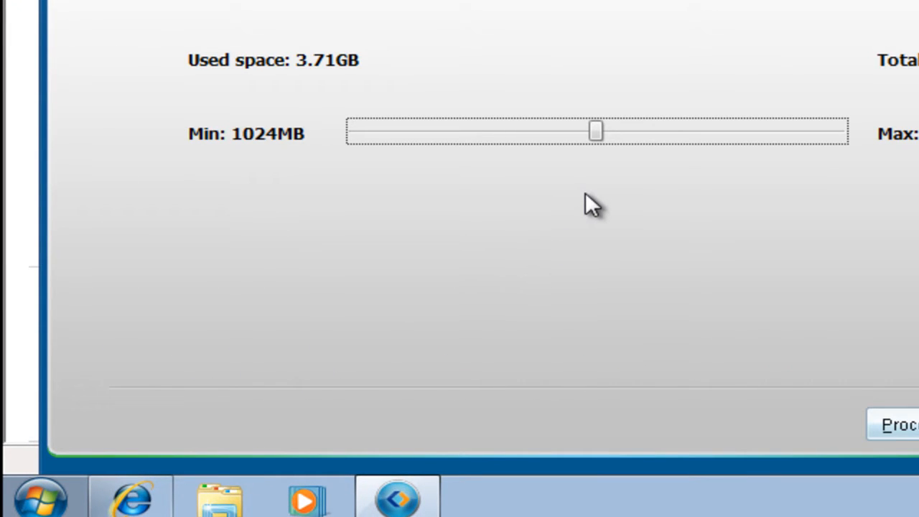
Lower the reserved snapshot space from 3.71GB to 3.46GB with the slider.
drag(596, 130, 572, 131)
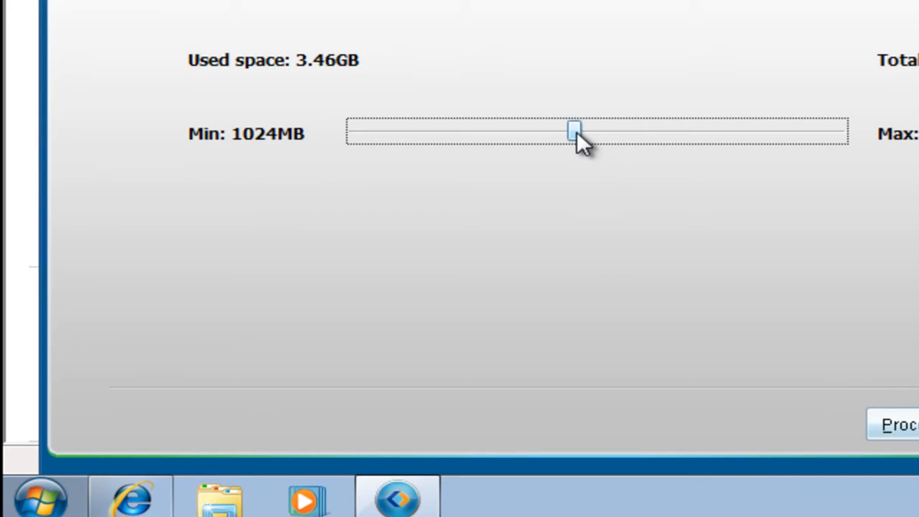
drag(574, 132, 499, 132)
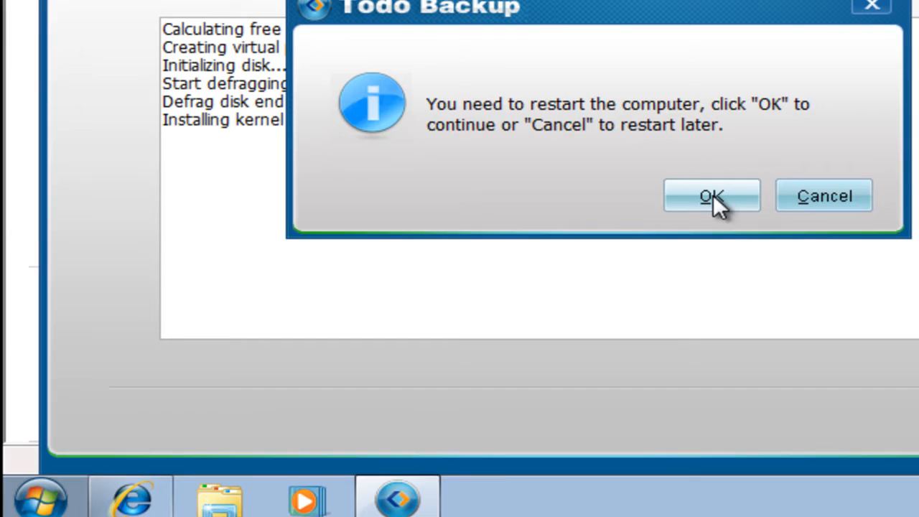
Confirm restarting the computer after snapshot setup completes.
click(707, 195)
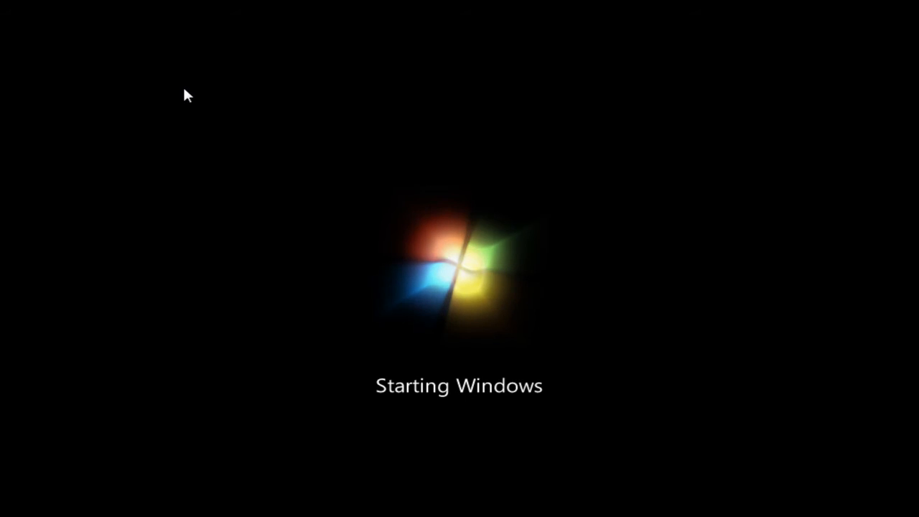
mouse_move(428, 279)
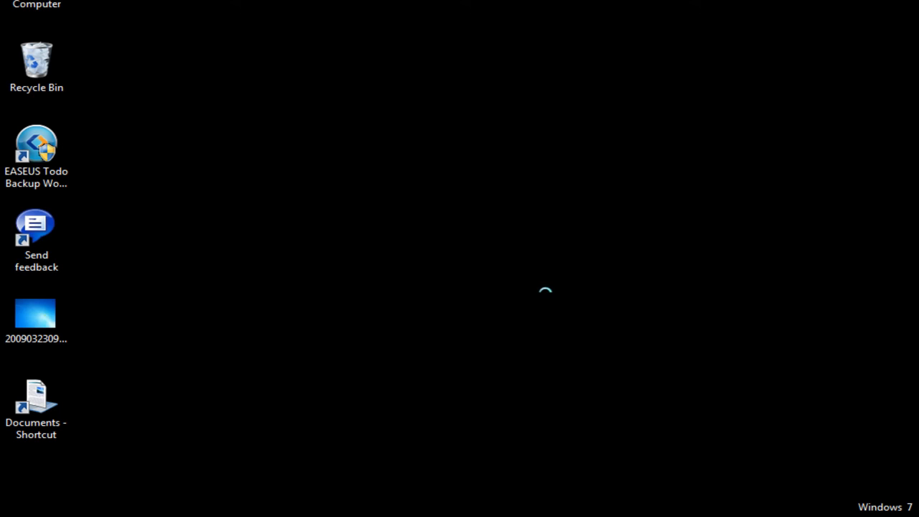
mouse_move(532, 303)
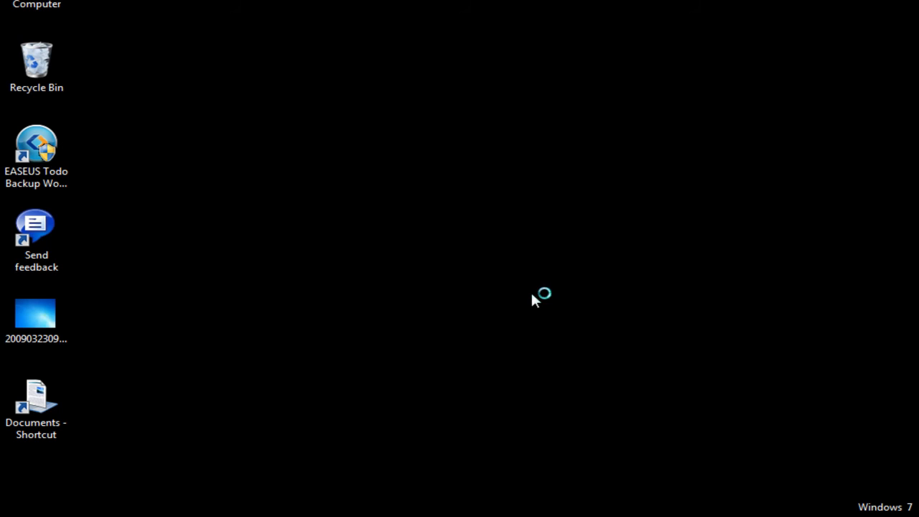
Relaunch Todo Backup, view the System Start snapshot with 2.63 GB protection, and exit.
double_click(36, 140)
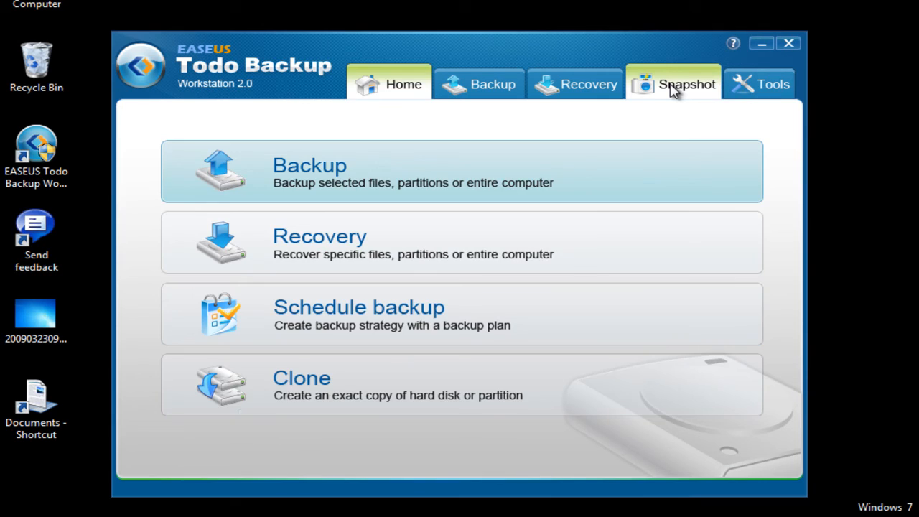
click(686, 83)
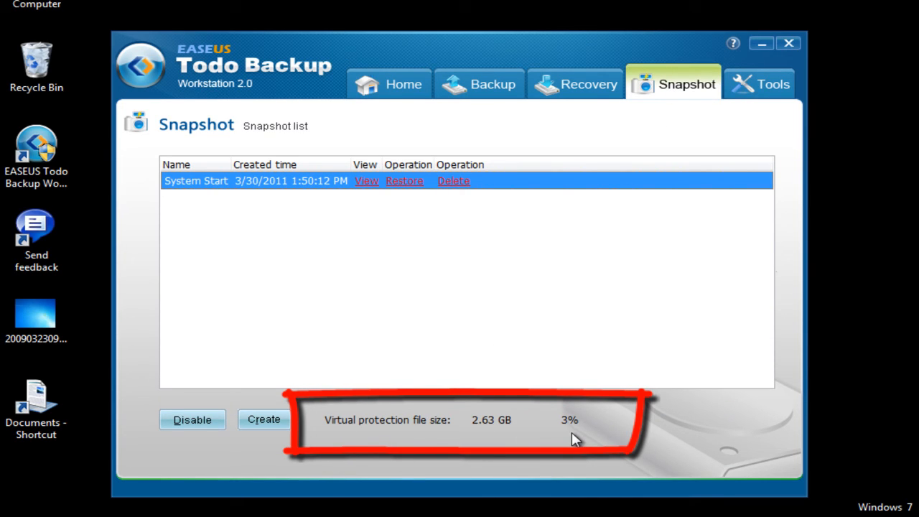
mouse_move(746, 127)
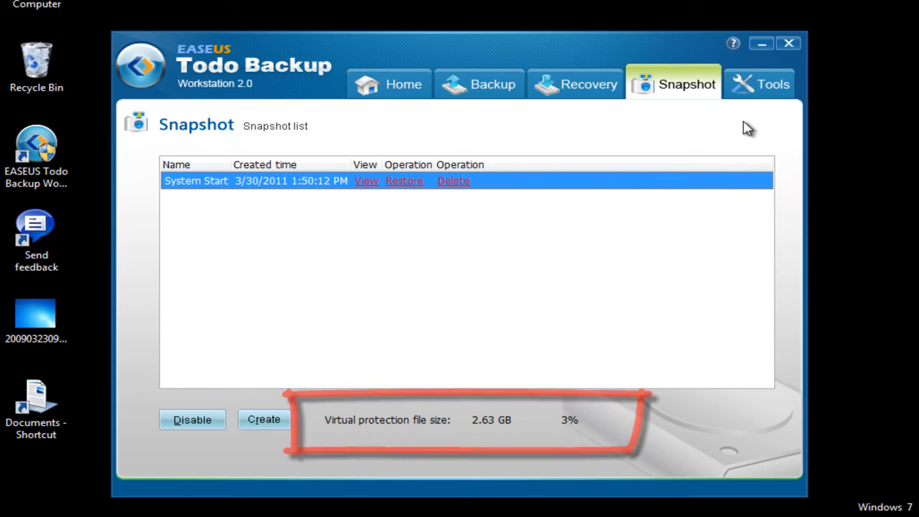
click(785, 43)
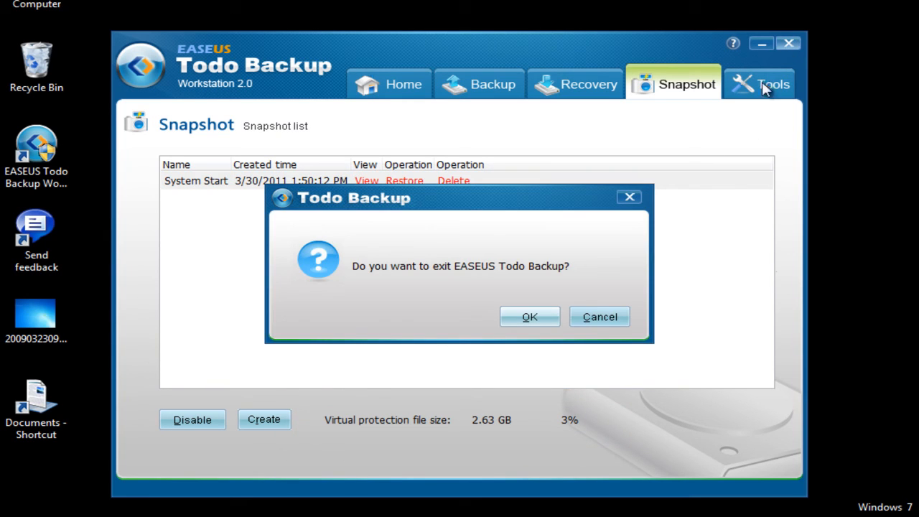